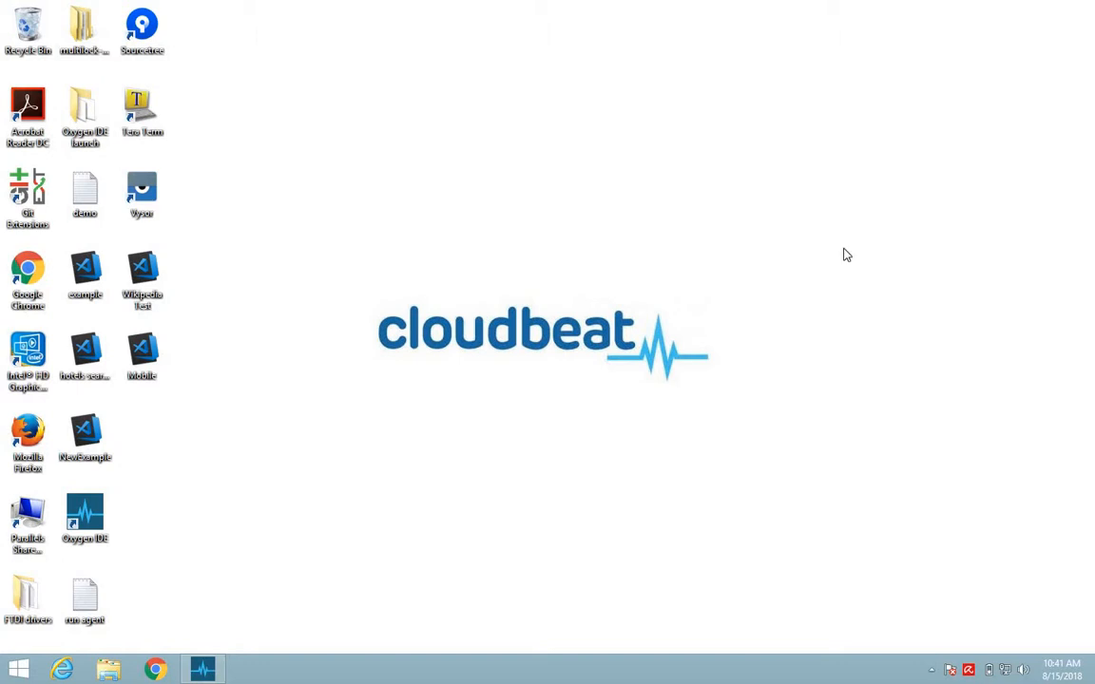
mouse_move(137, 673)
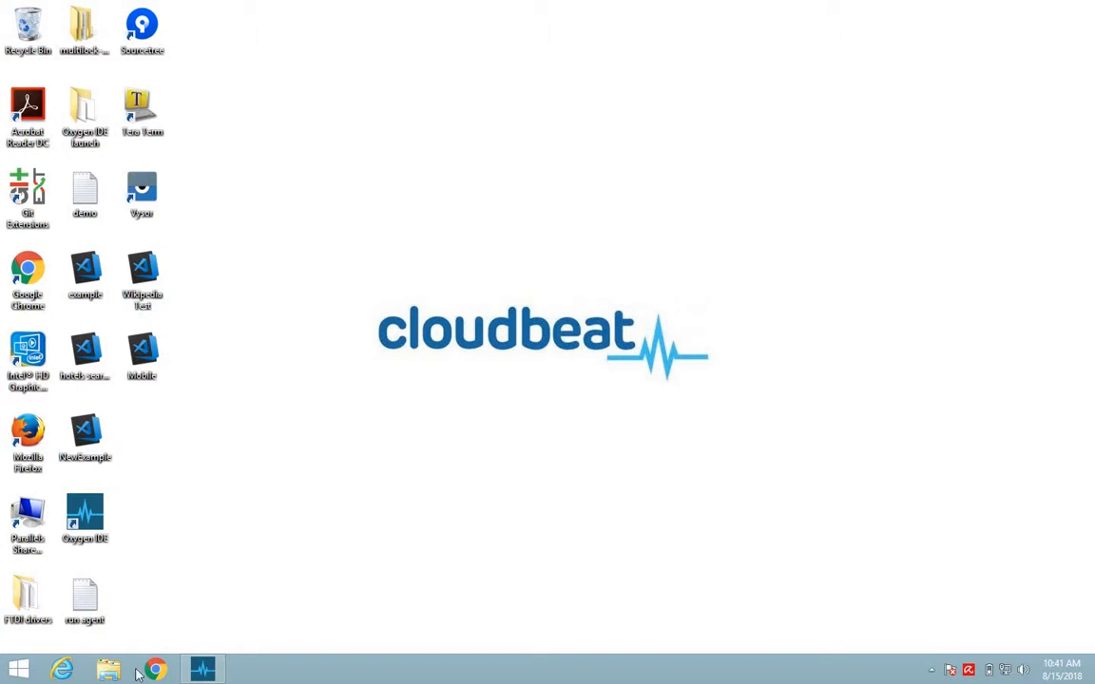
Load example.js, the Wikipedia search test, and launch the documentation site from Help
left_click(202, 669)
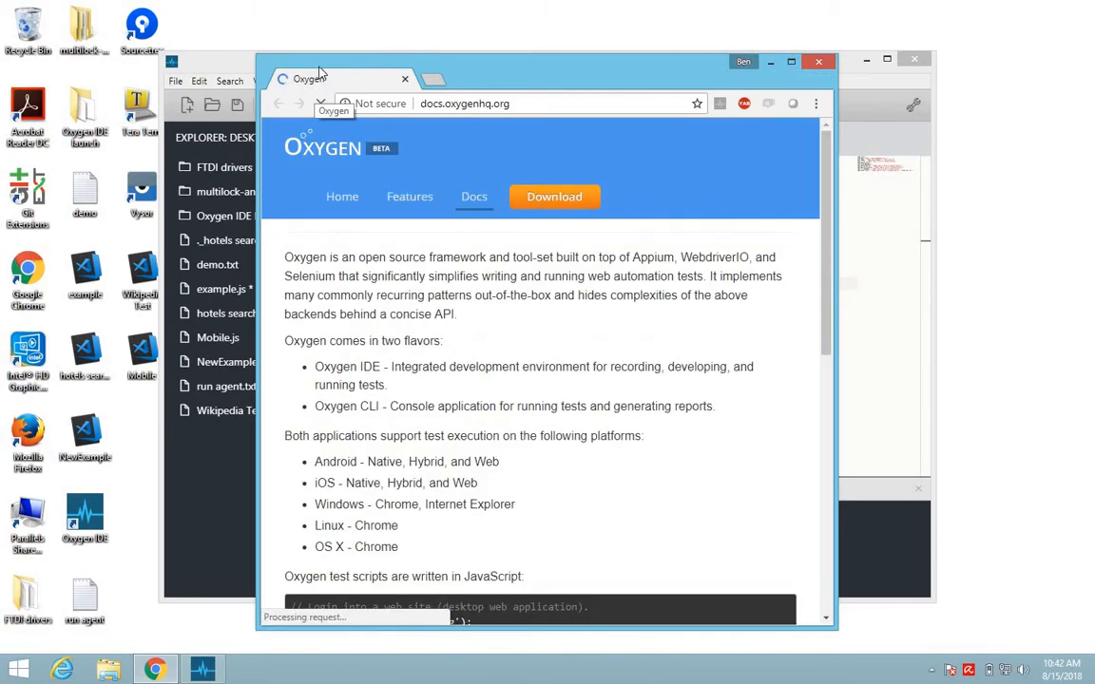
left_click(291, 80)
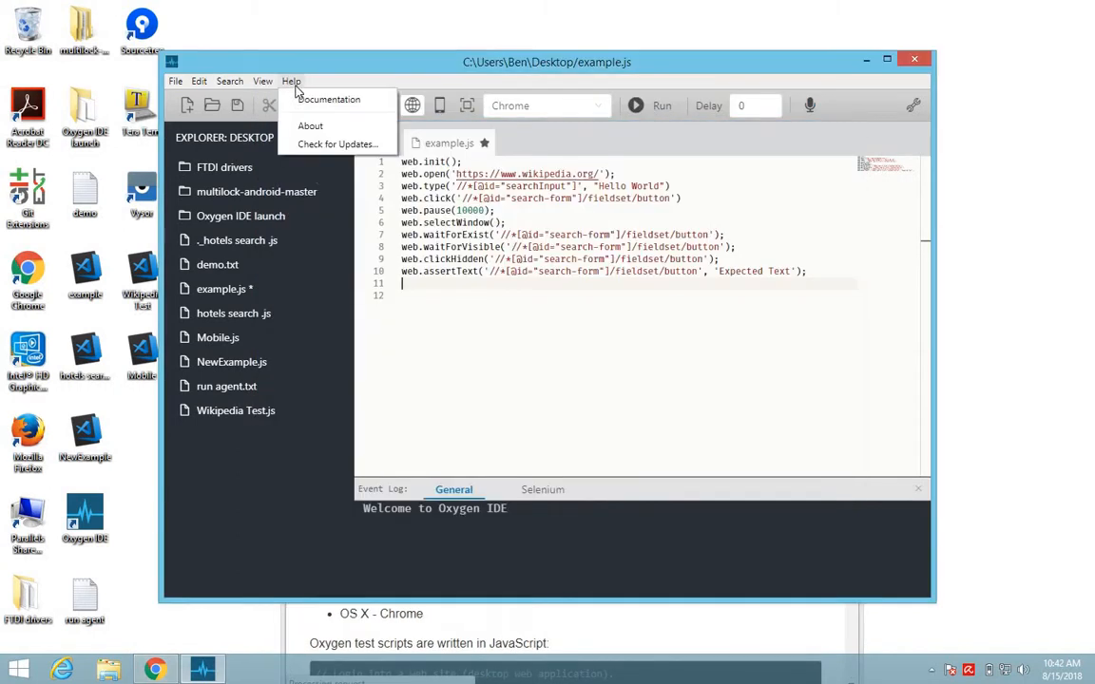
mouse_move(276, 567)
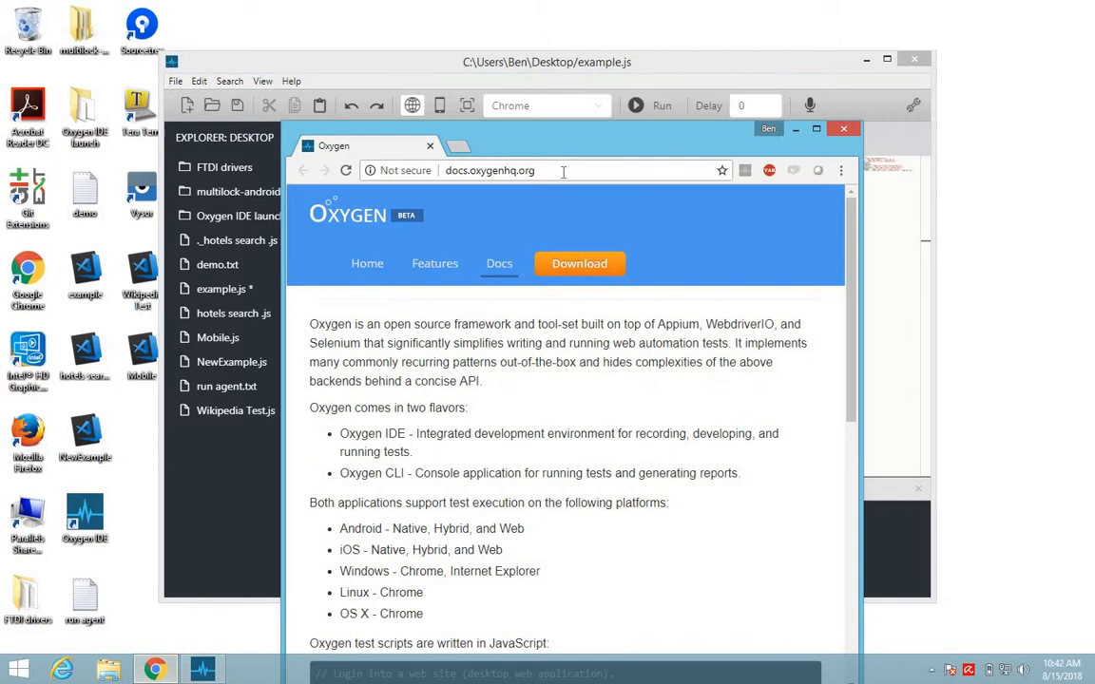
Maximize the docs browser and navigate API Reference to the web module page
left_click(814, 130)
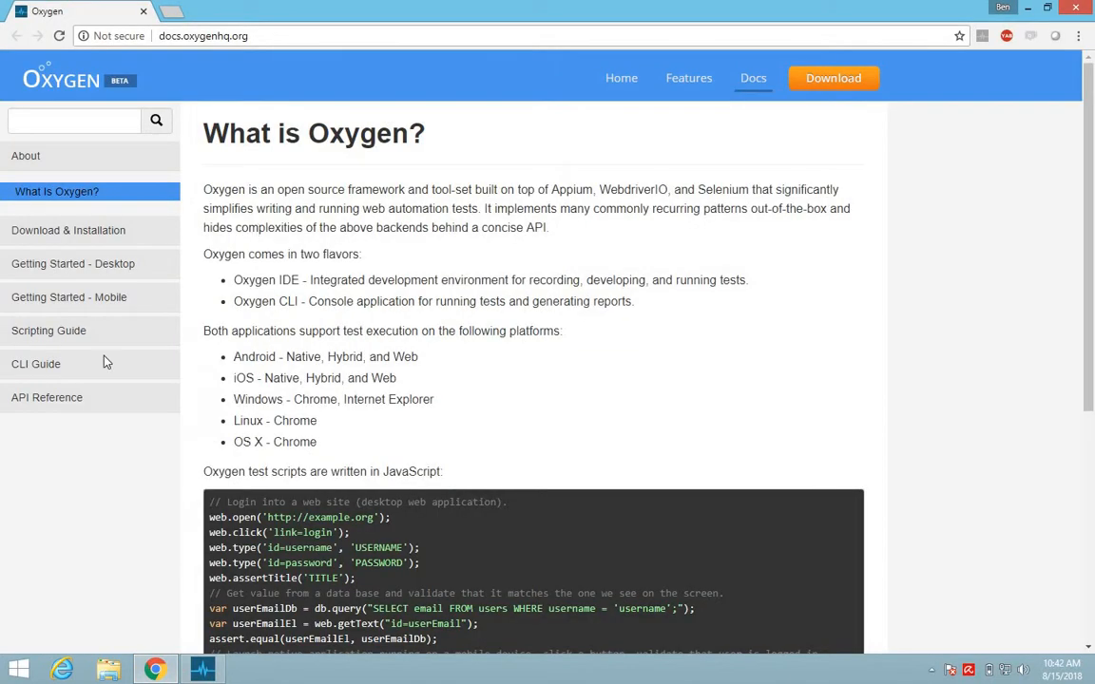
left_click(45, 397)
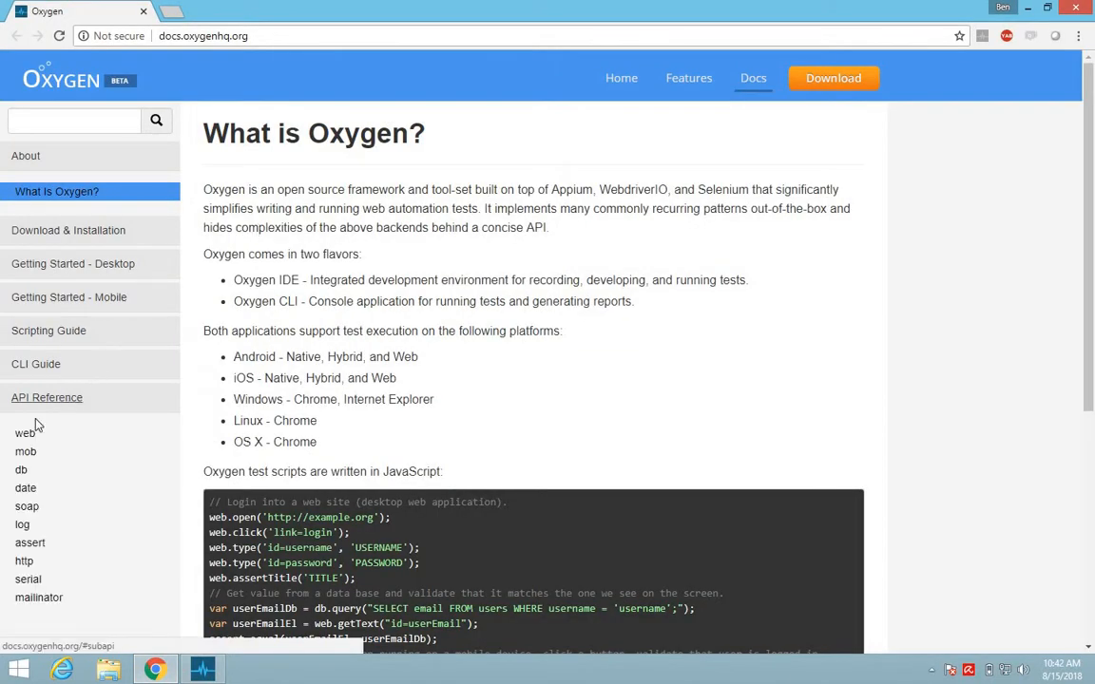
left_click(25, 433)
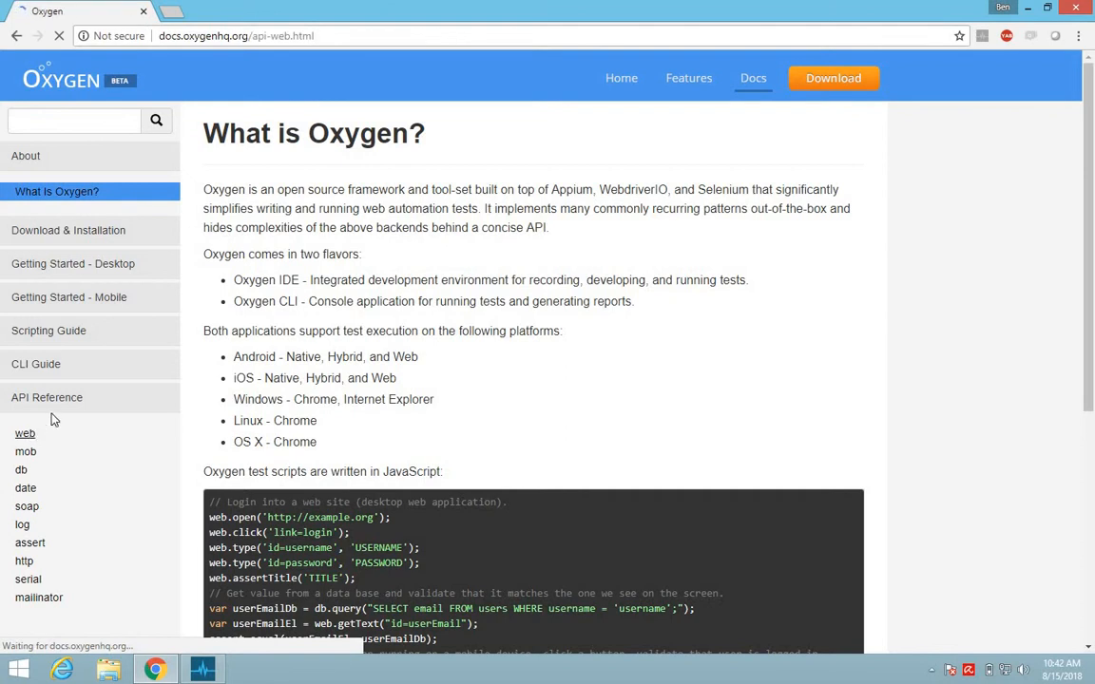
left_click(25, 433)
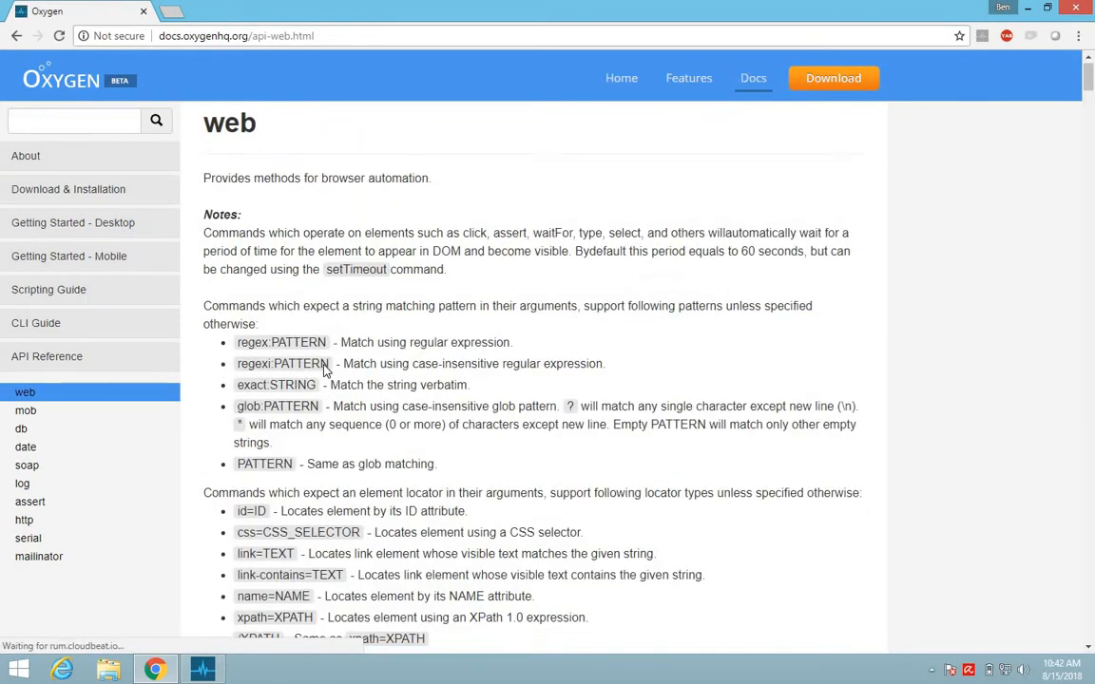
Scroll to the Methods list and jump to the alertAccept method description
scroll("down", 3)
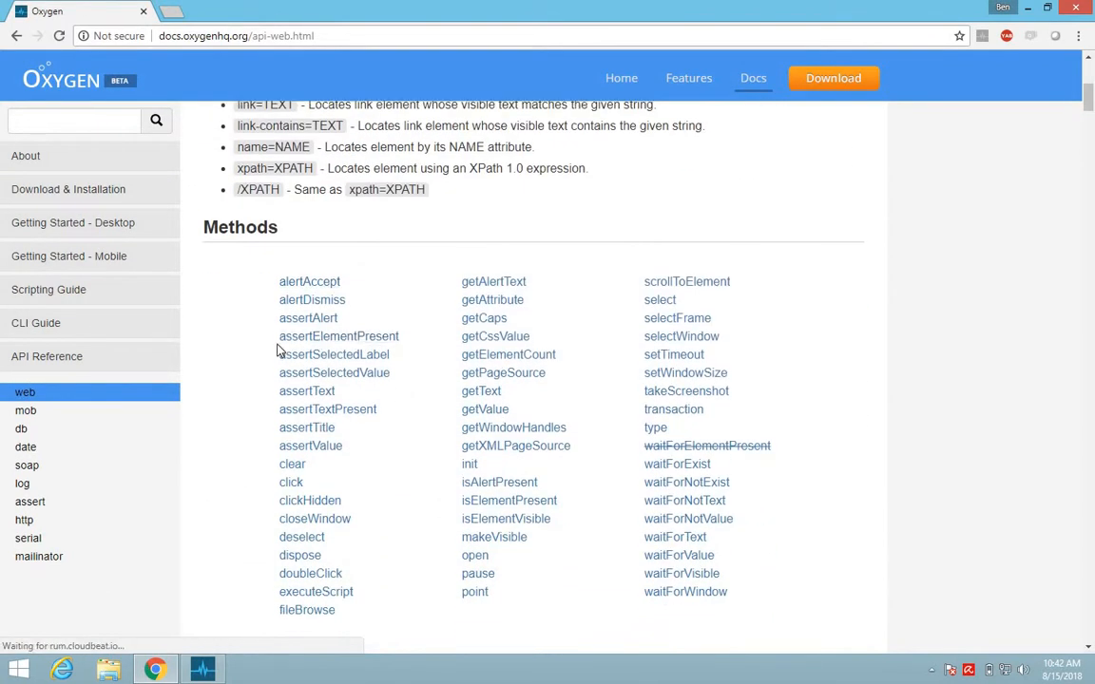
scroll("down", 3)
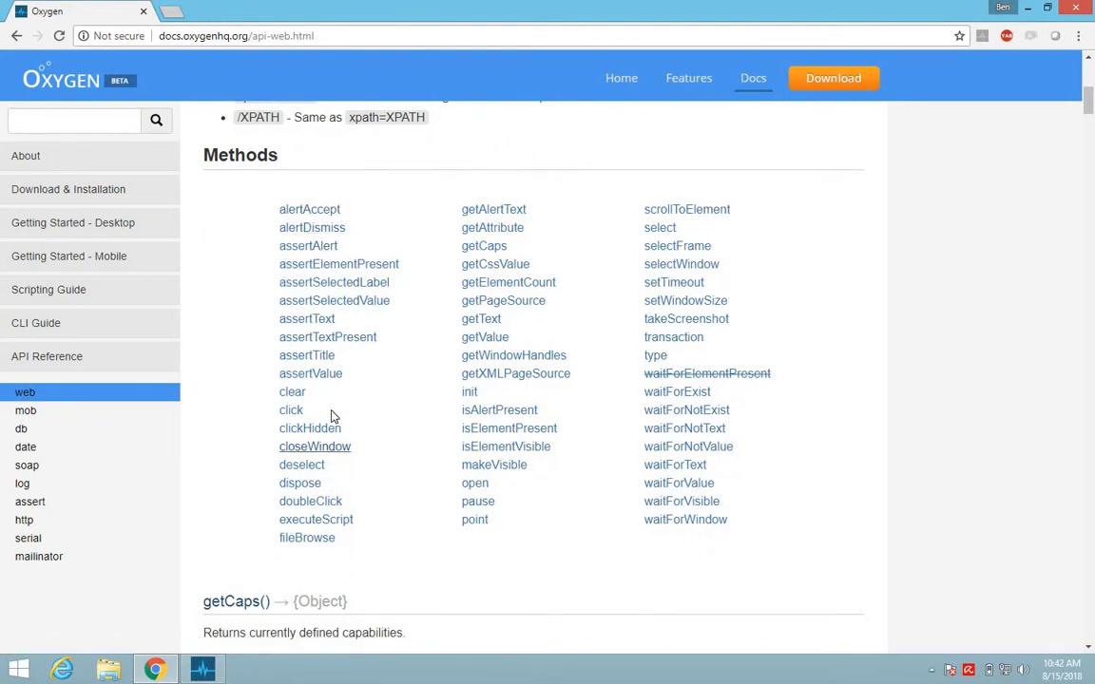
left_click(308, 209)
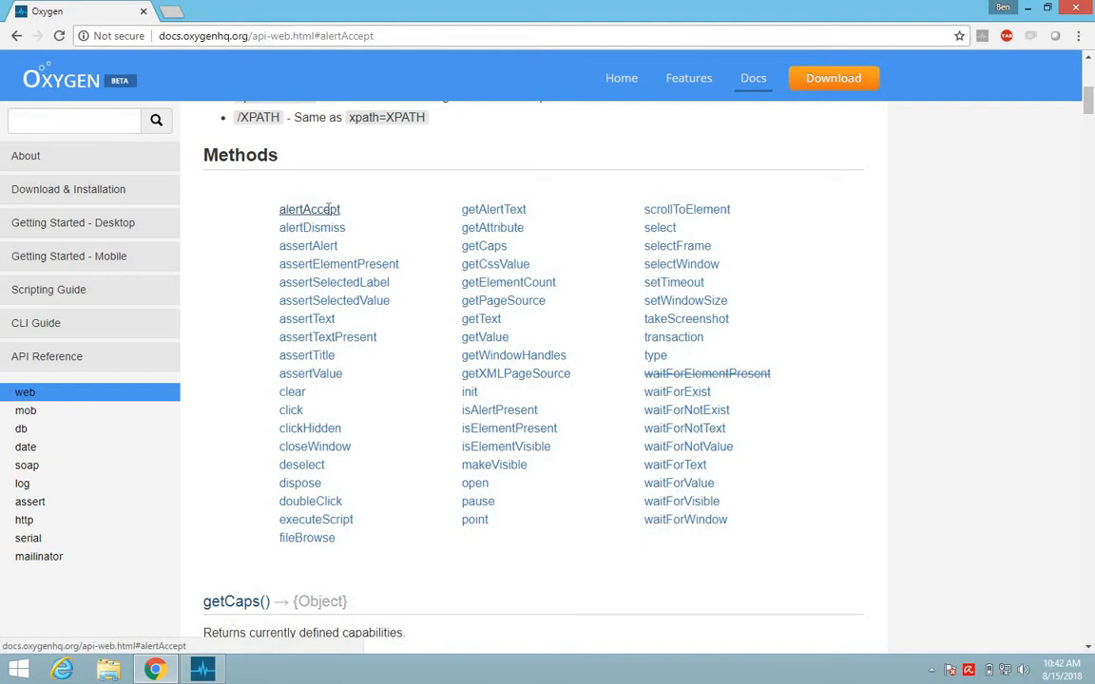
left_click(308, 209)
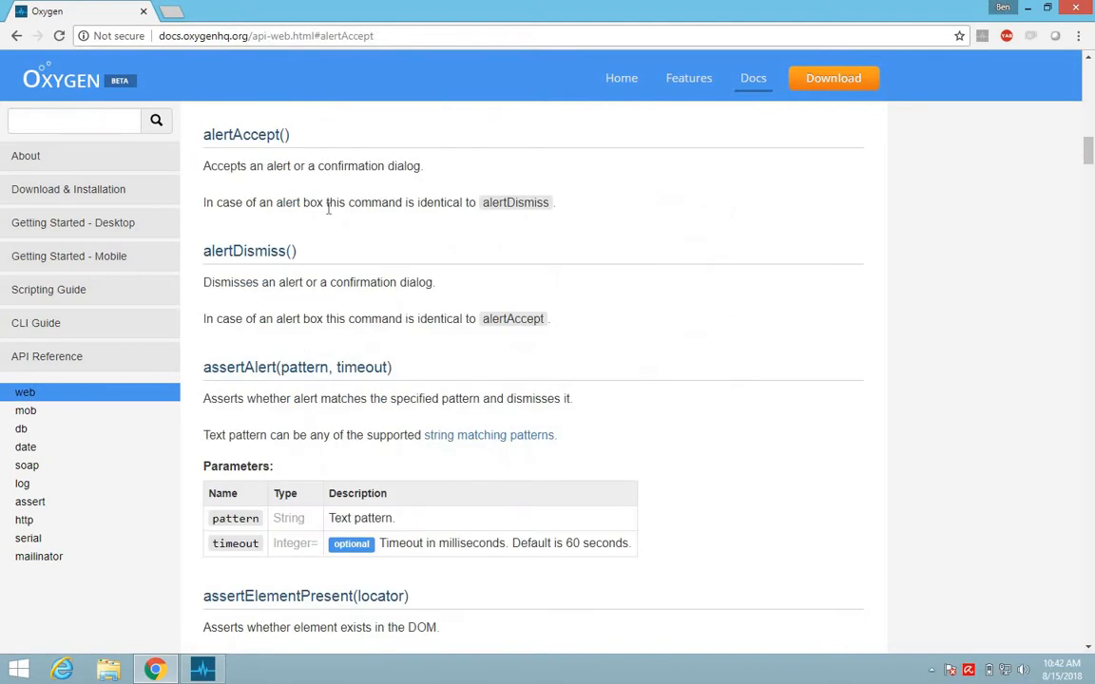
mouse_move(378, 169)
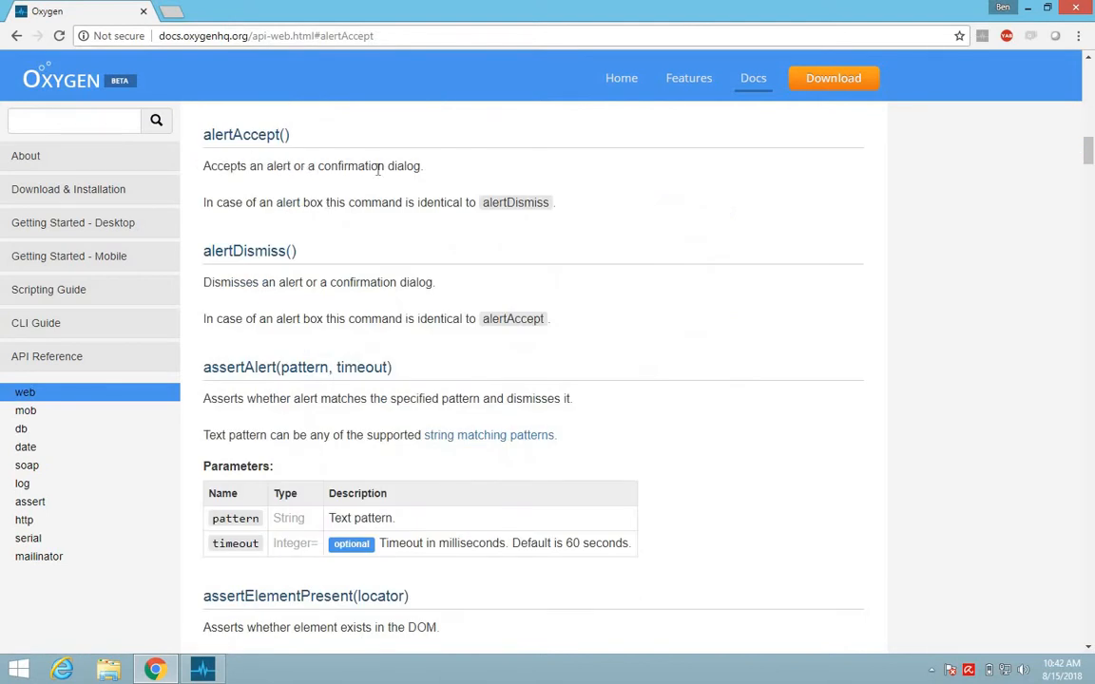
mouse_move(365, 164)
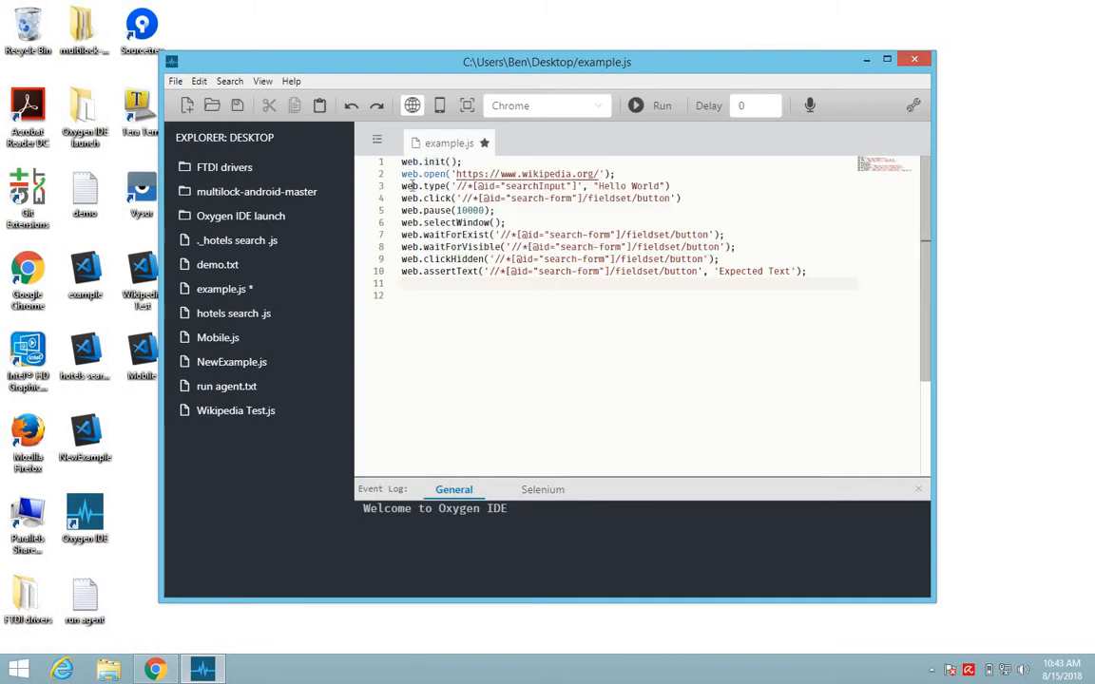
mouse_move(435, 175)
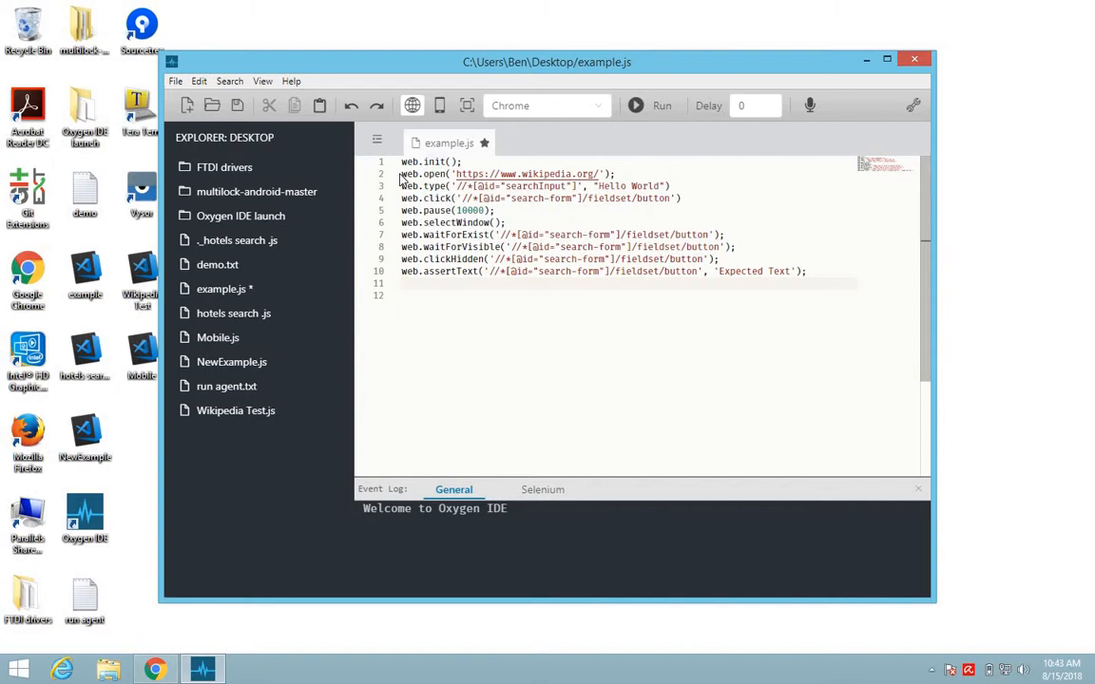
mouse_move(433, 175)
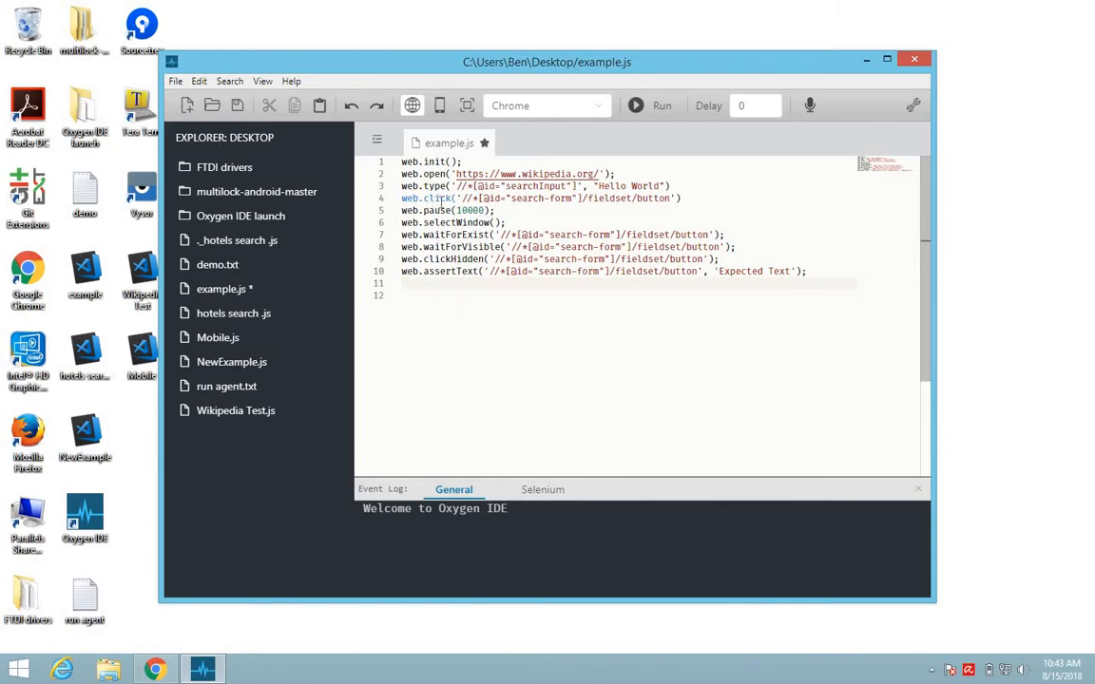
mouse_move(437, 197)
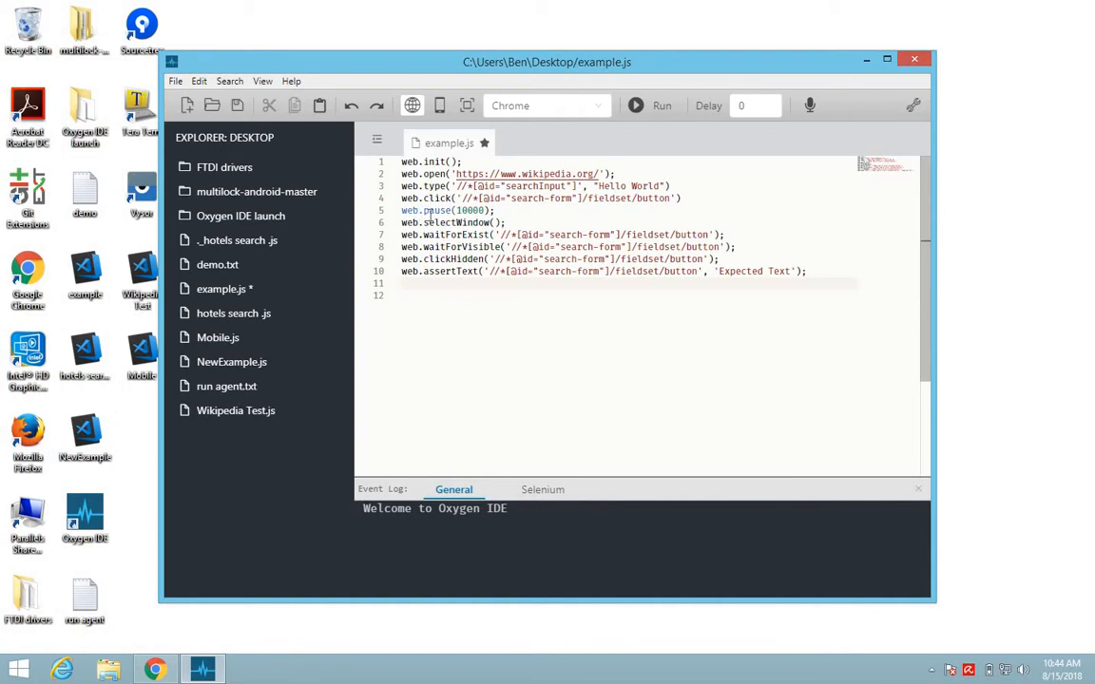
mouse_move(437, 209)
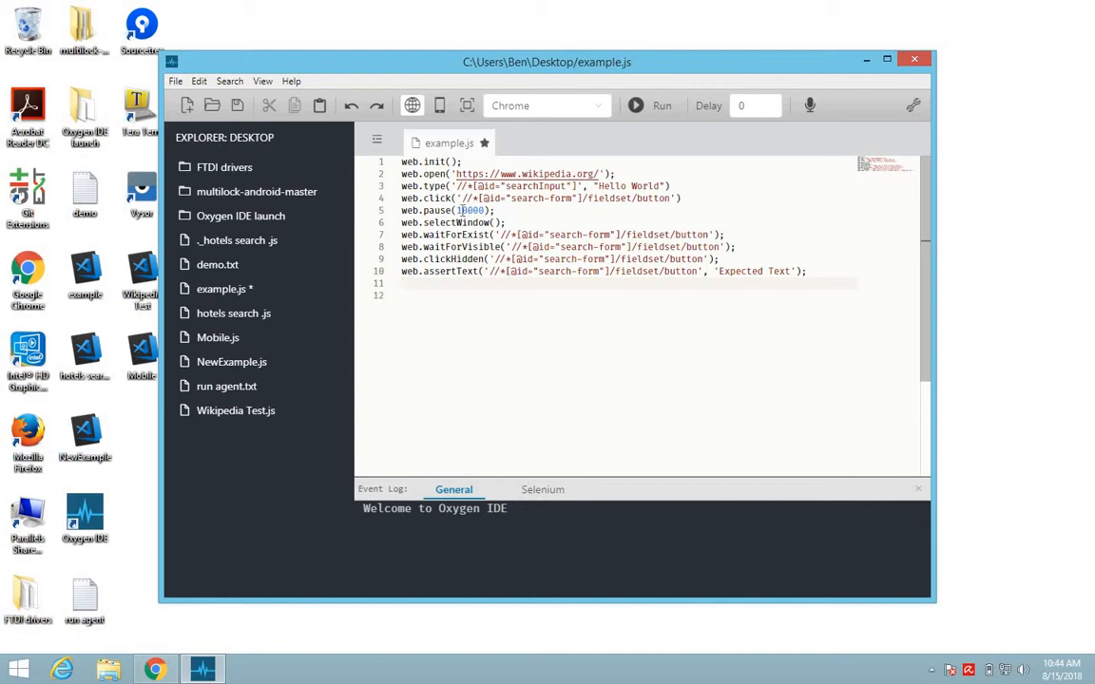
mouse_move(466, 223)
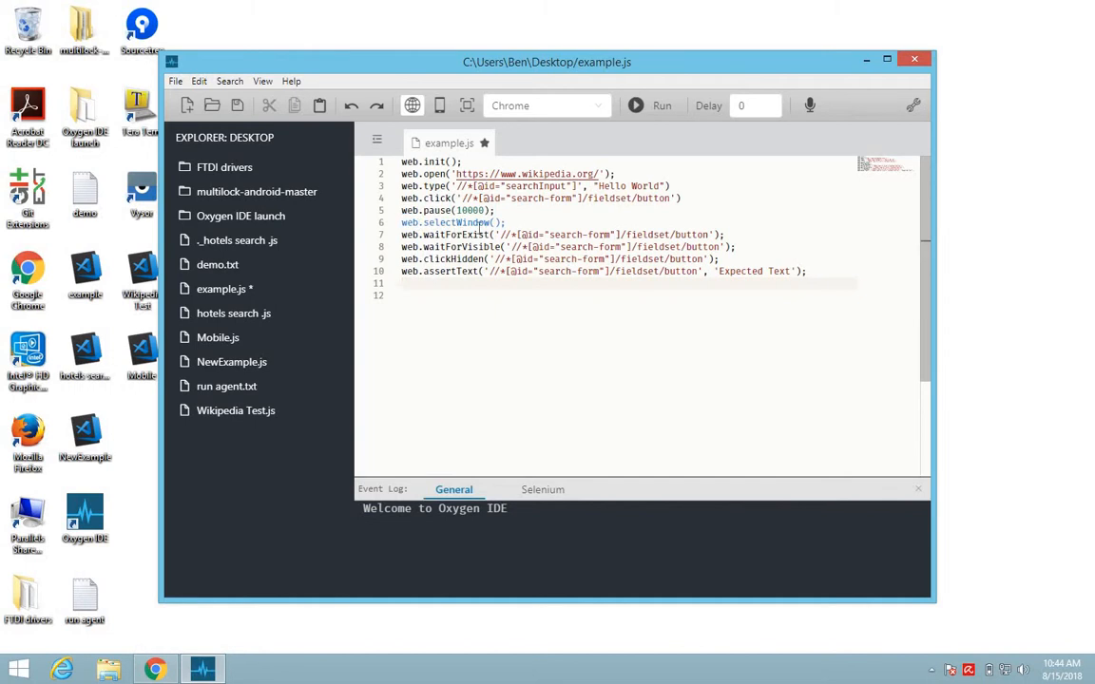
left_click(498, 222)
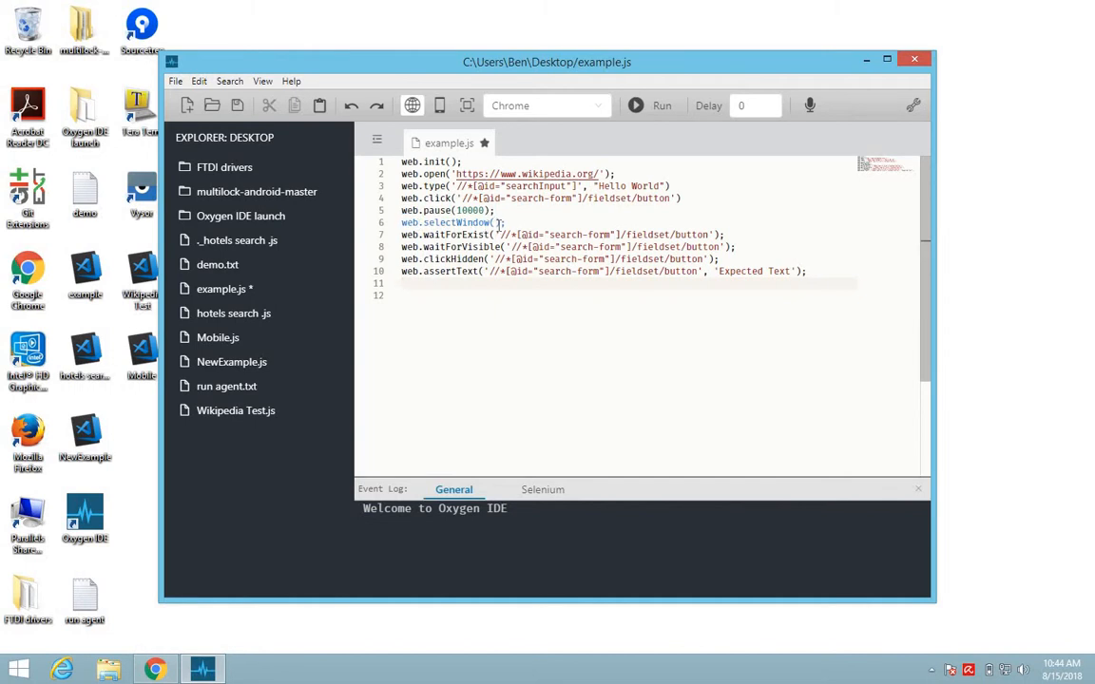
mouse_move(494, 223)
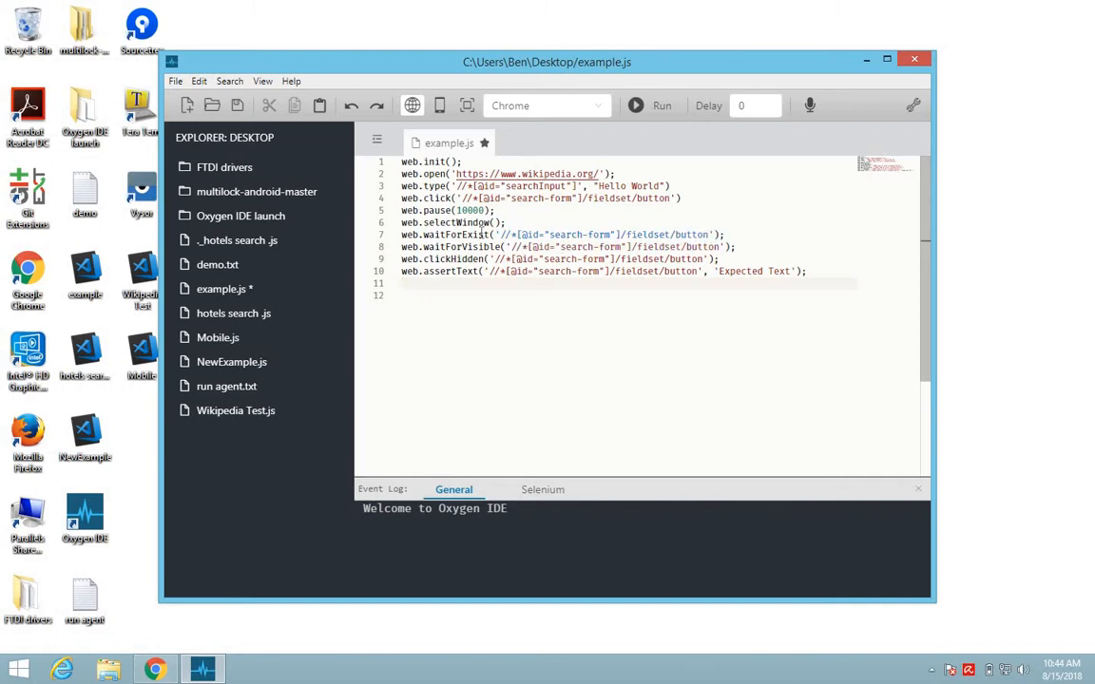
mouse_move(454, 247)
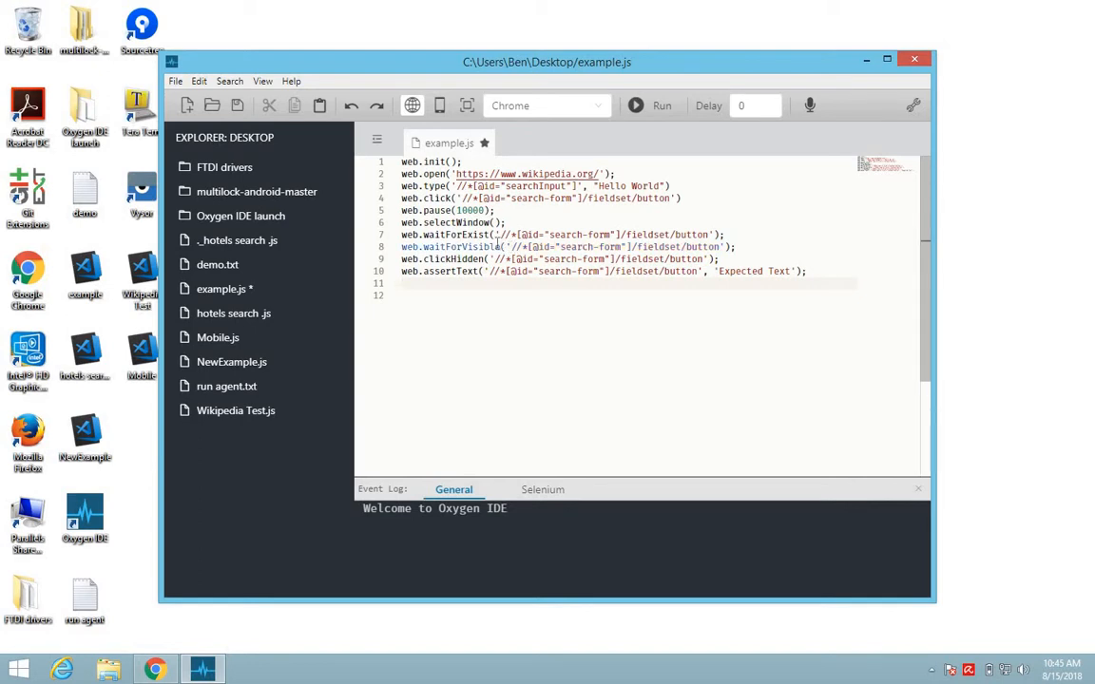
mouse_move(447, 236)
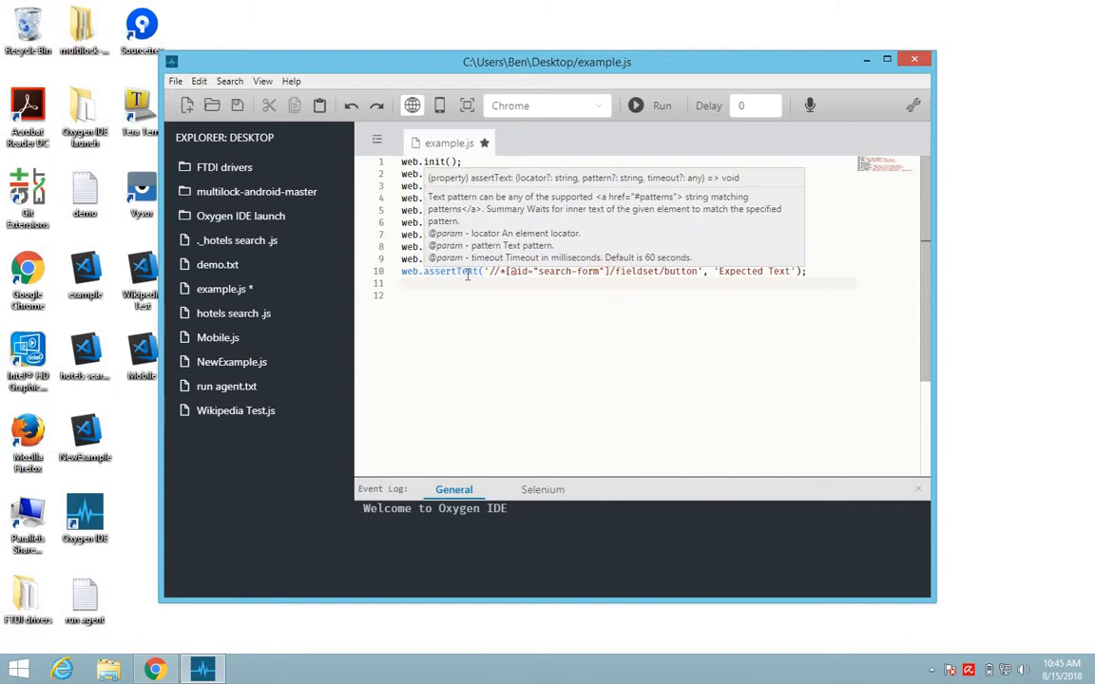
mouse_move(468, 274)
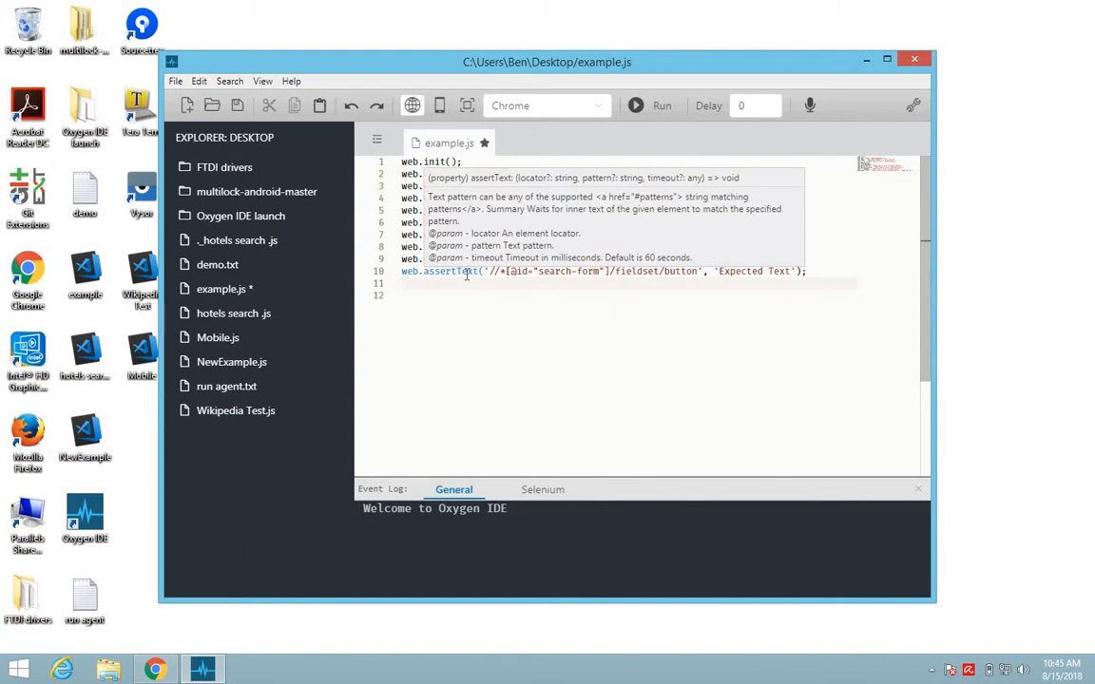
mouse_move(464, 274)
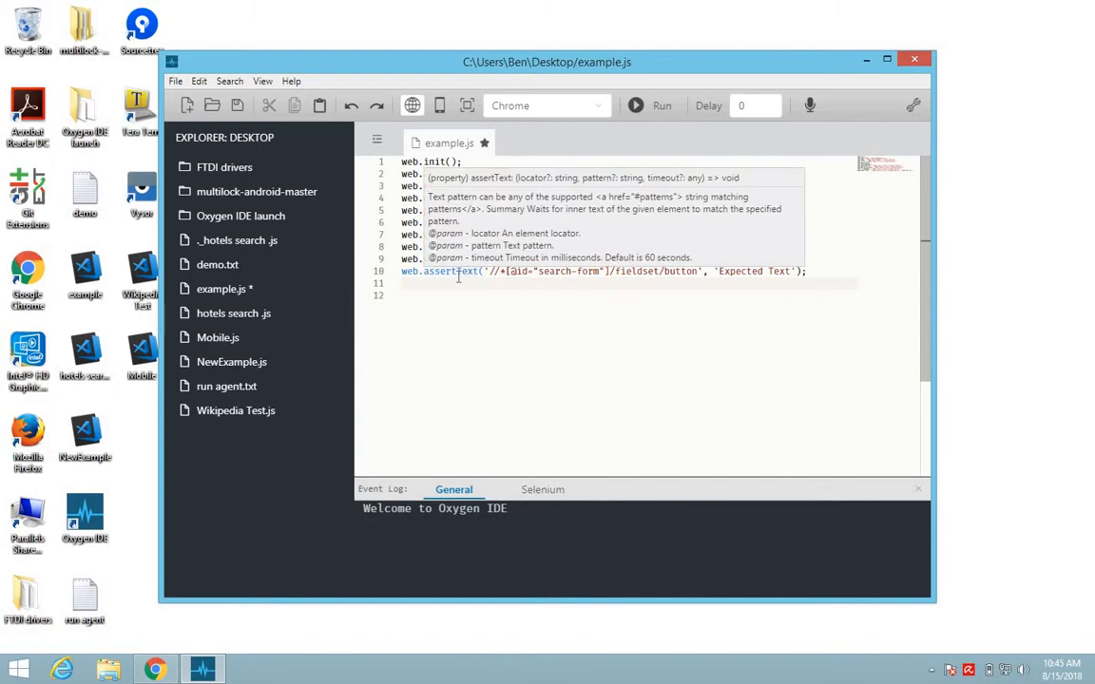